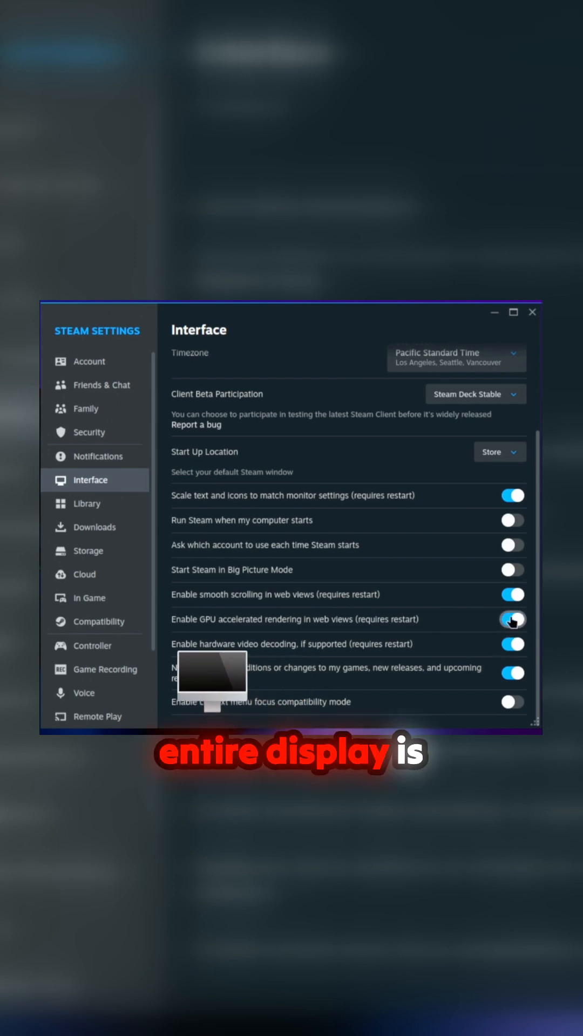
# Enable GPU accelerated rendering in web views and restart Steam to the desktop
pyautogui.click(511, 620)
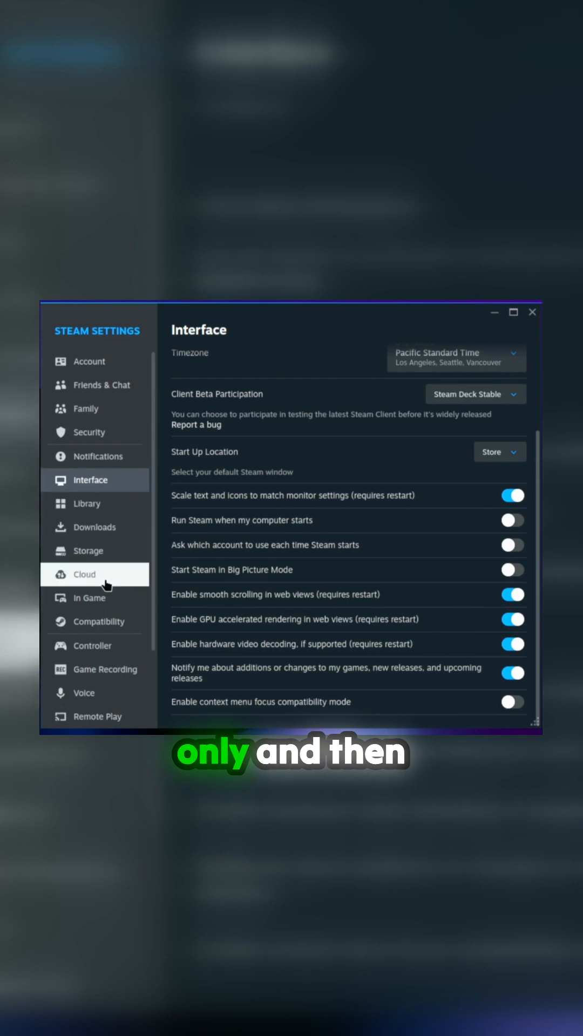
pyautogui.click(91, 527)
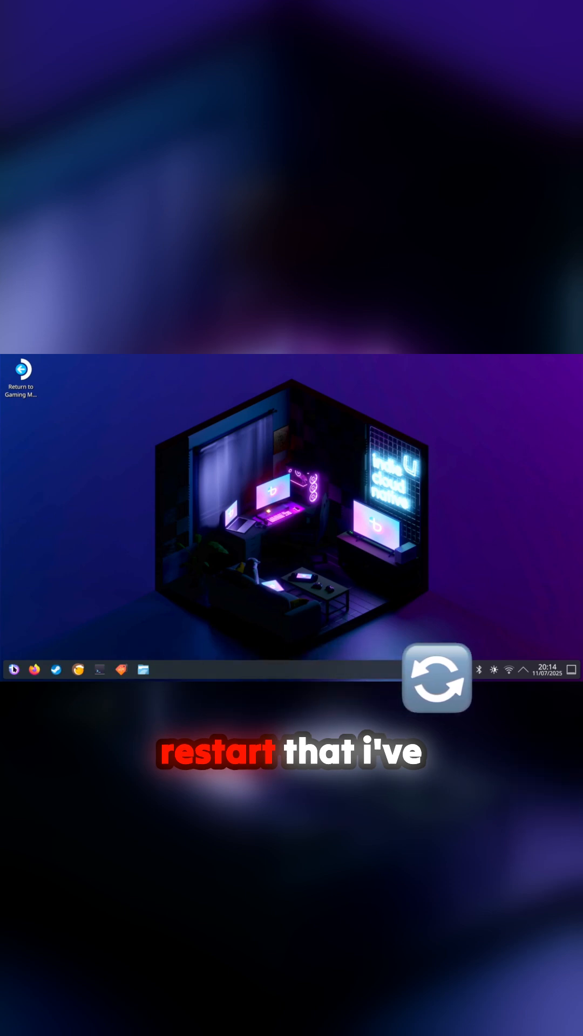
# Launch System Update from the application launcher until Topgrade reports success
pyautogui.click(12, 669)
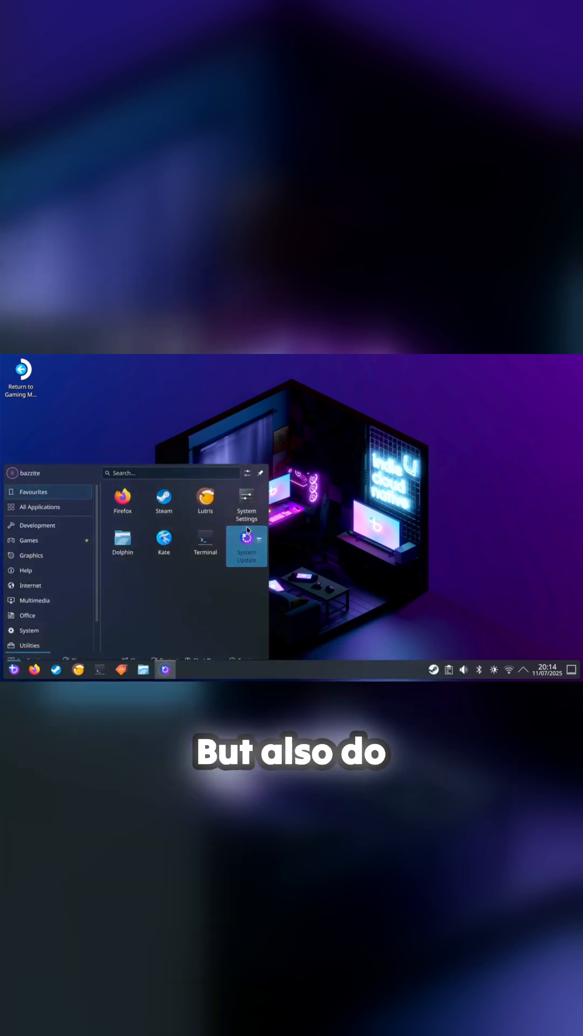
pyautogui.click(246, 542)
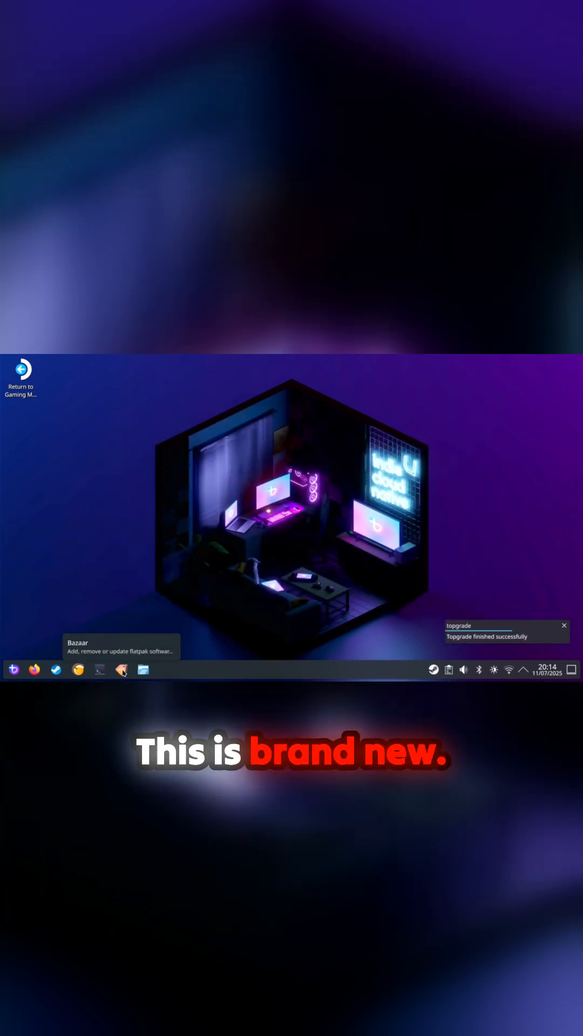
# Browse Bazaar's Gaming, Streaming & Chat and Music & Media collections
pyautogui.click(121, 671)
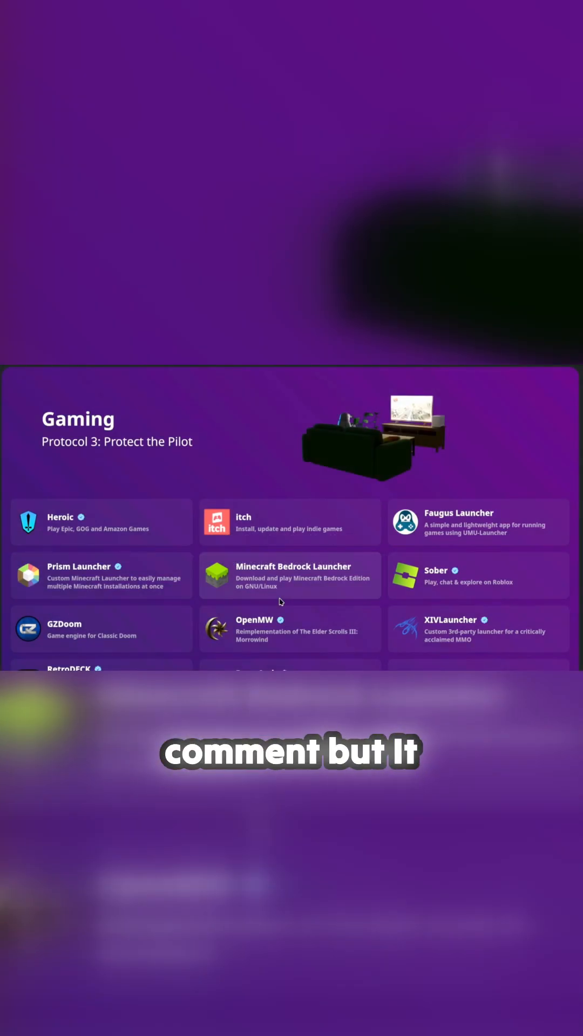
pyautogui.scroll(-3)
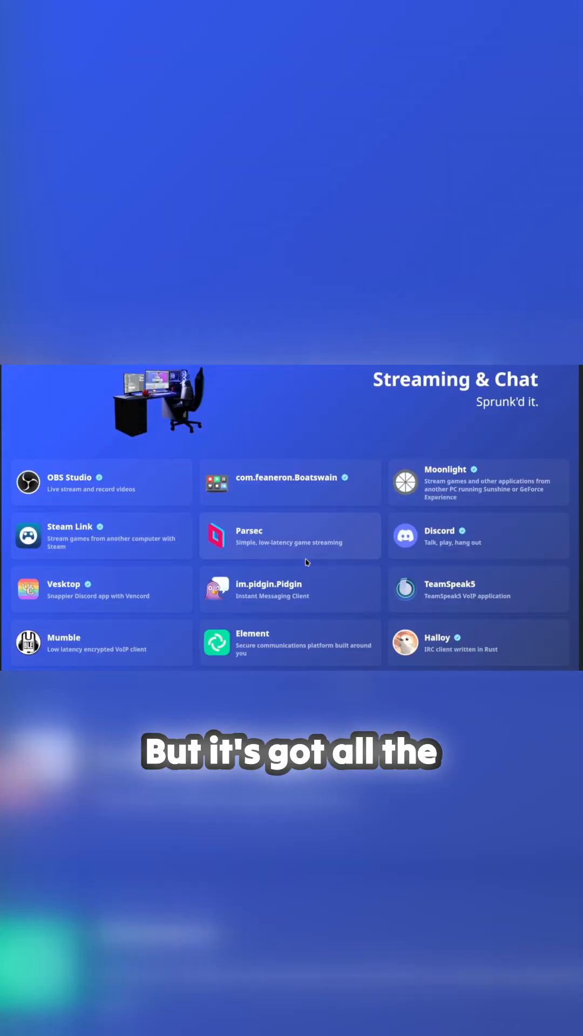
pyautogui.scroll(-3)
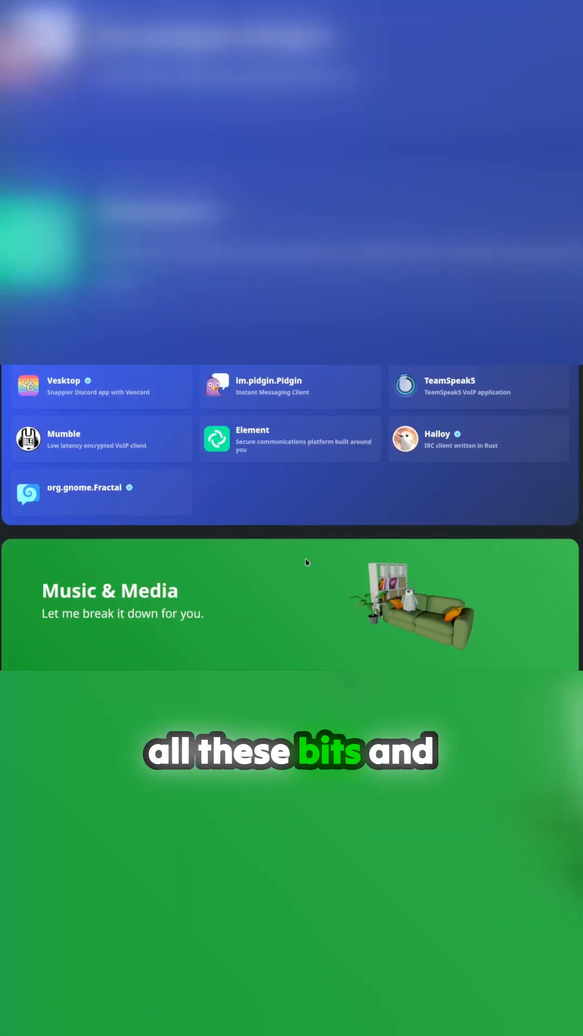
pyautogui.scroll(-3)
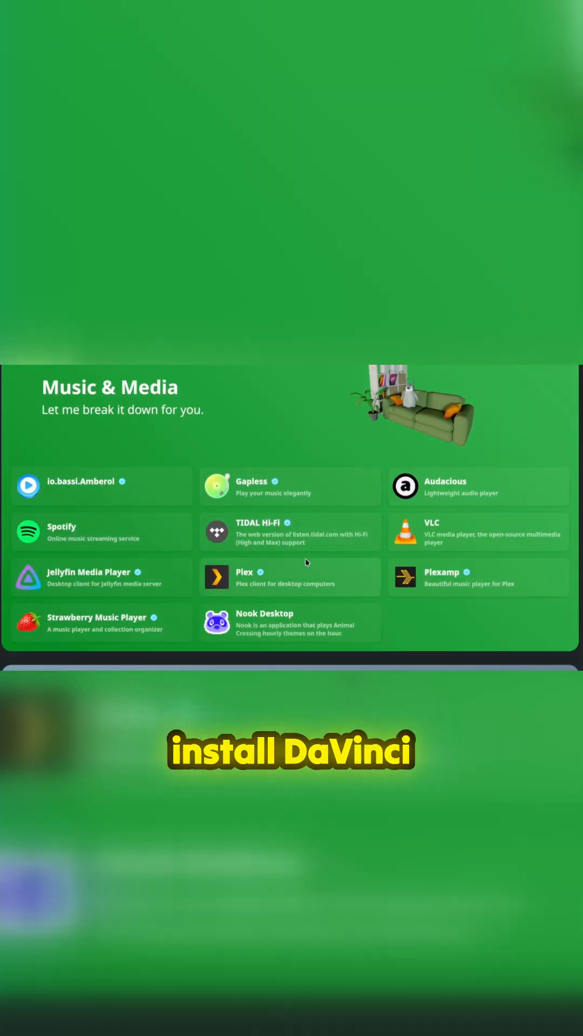
pyautogui.scroll(-3)
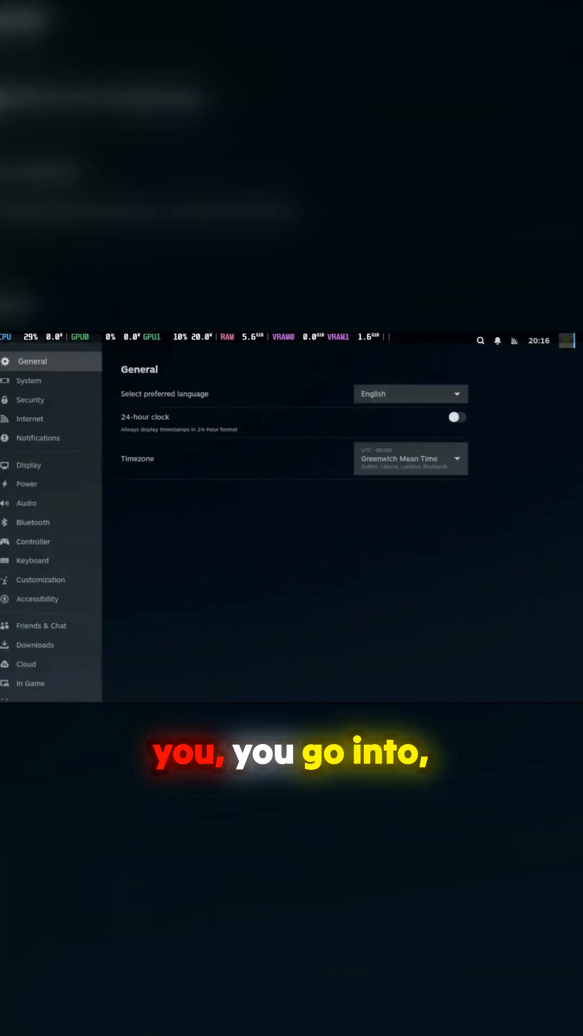
# Review Display settings: resolution 1920x1080@60 and maximum game resolution 3840x2160
pyautogui.click(28, 464)
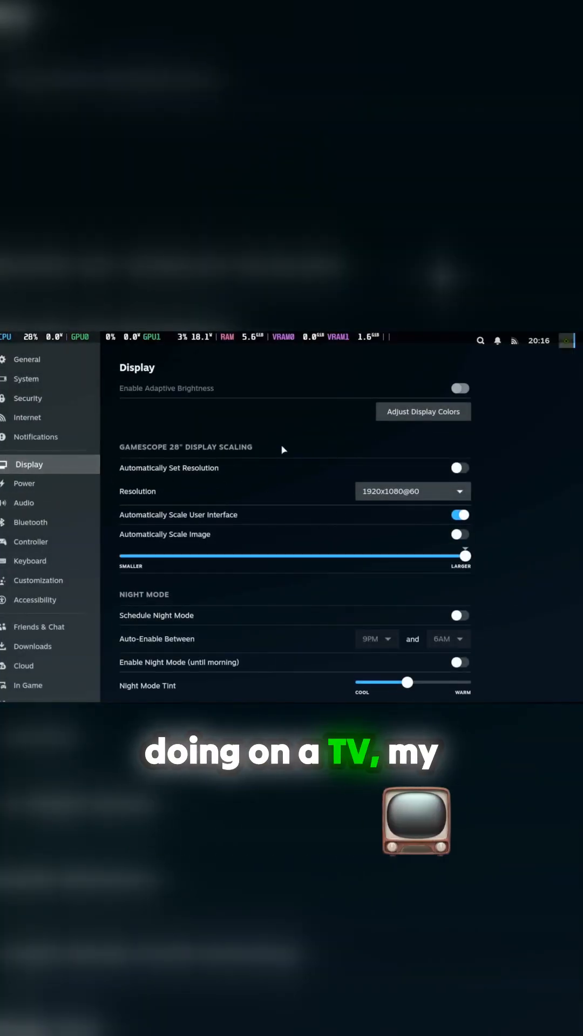
pyautogui.moveTo(298, 477)
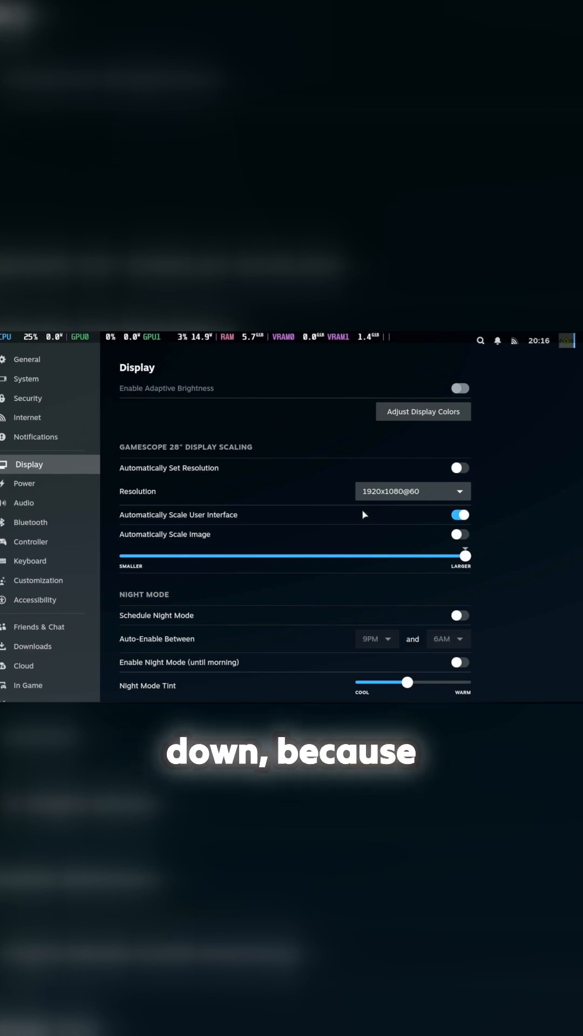
pyautogui.scroll(-3)
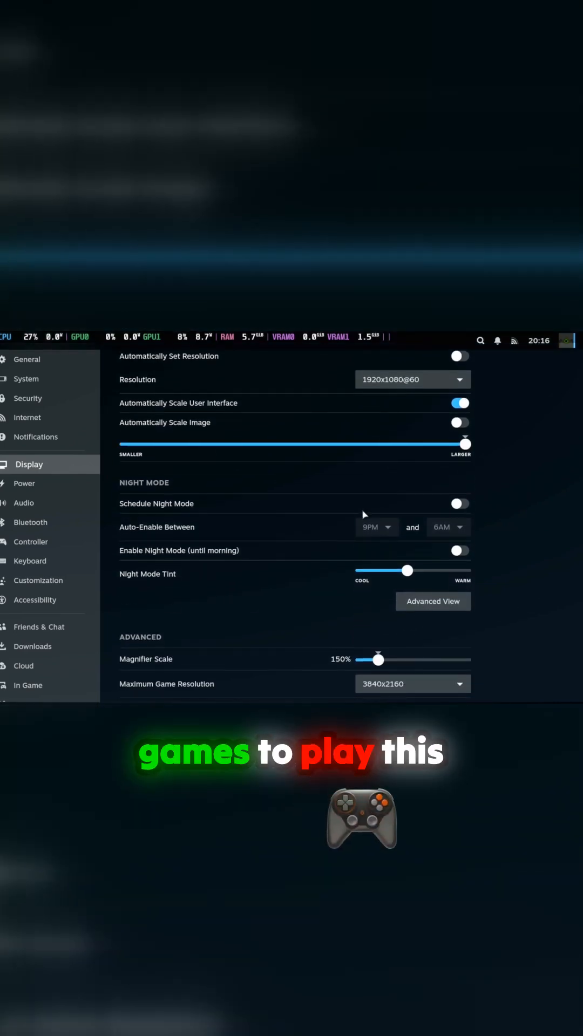
pyautogui.scroll(-3)
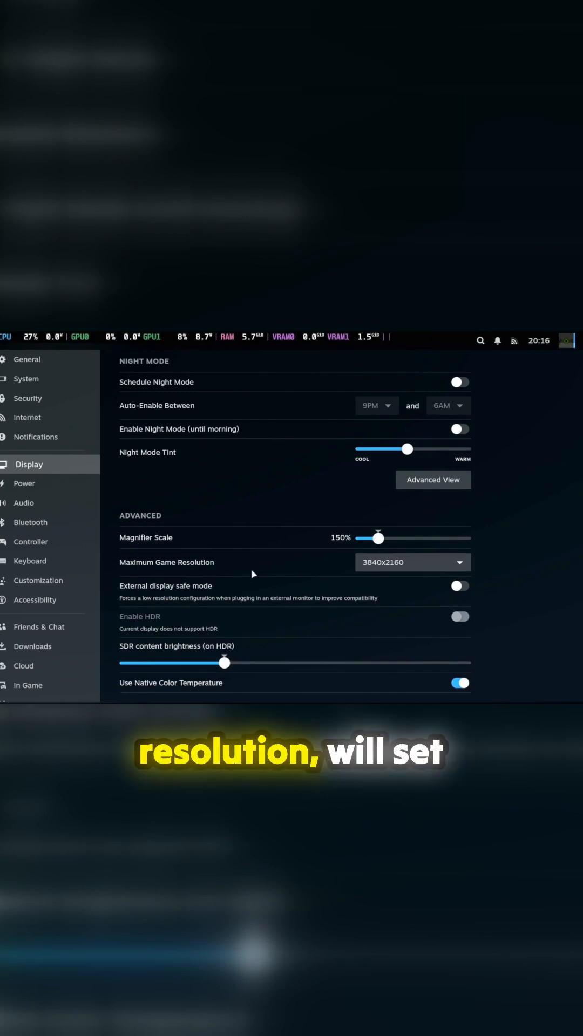
pyautogui.moveTo(147, 551)
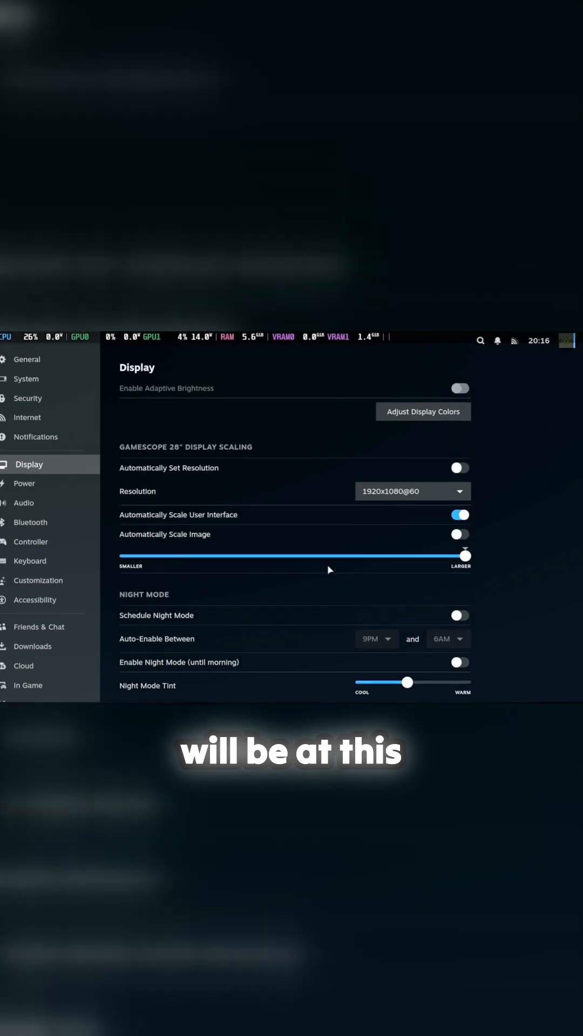
pyautogui.scroll(-3)
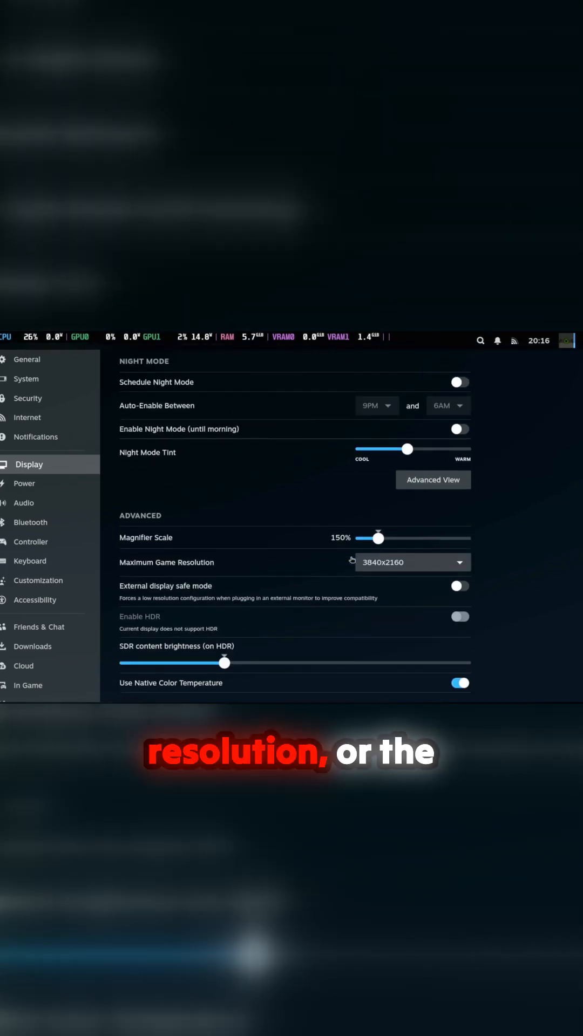
pyautogui.scroll(-3)
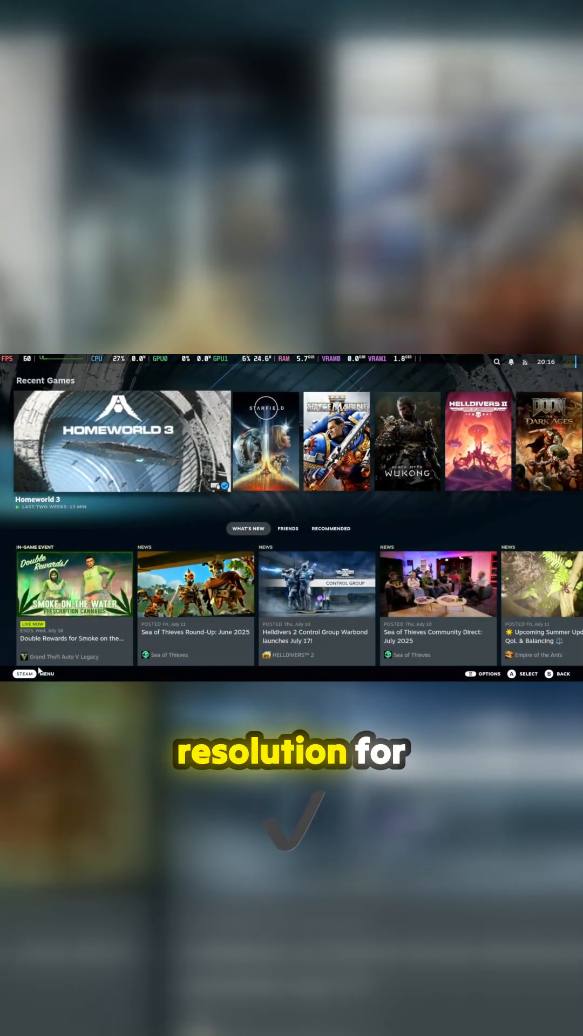
# Set the frame limit to 60 FPS in the Quick Access Performance panel
pyautogui.click(567, 362)
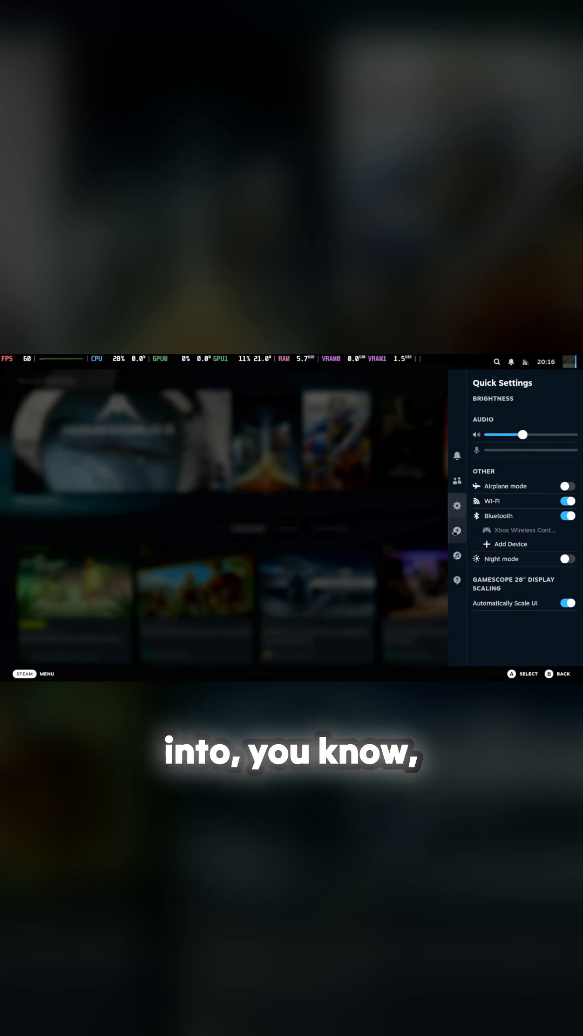
pyautogui.click(456, 530)
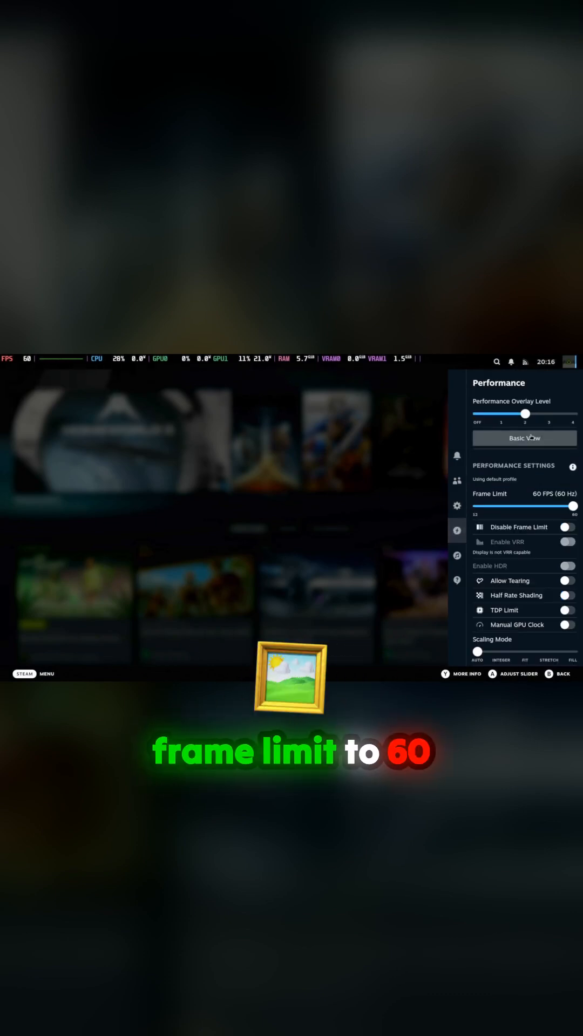